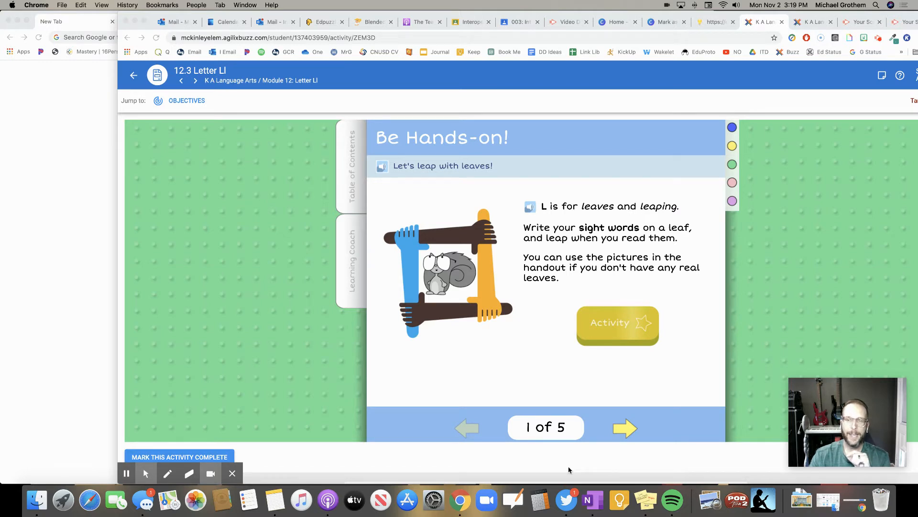
{"action": "mouse_move", "coordinate": [600, 208]}
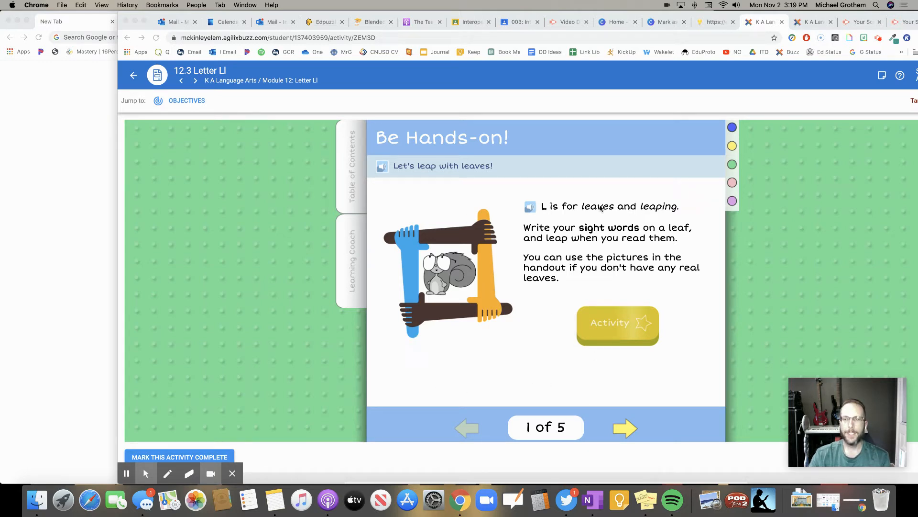
{"action": "mouse_move", "coordinate": [245, 434]}
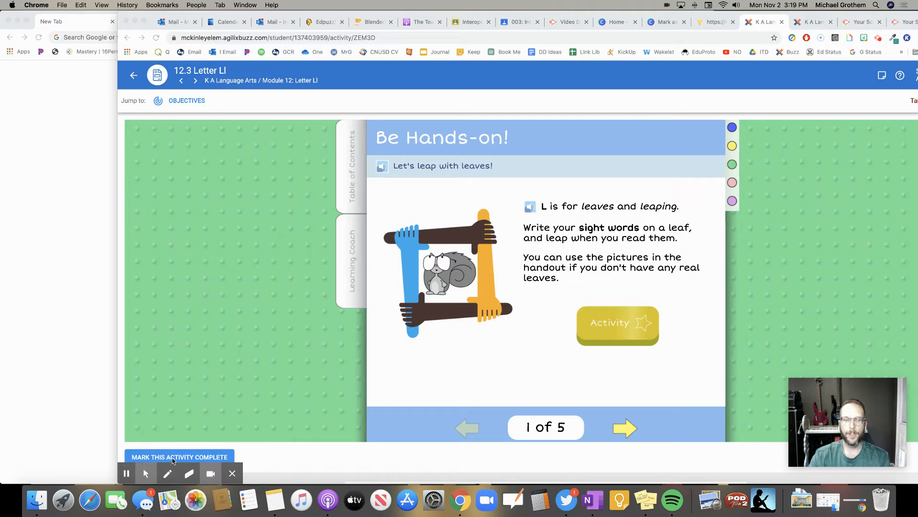
{"action": "mouse_move", "coordinate": [260, 455]}
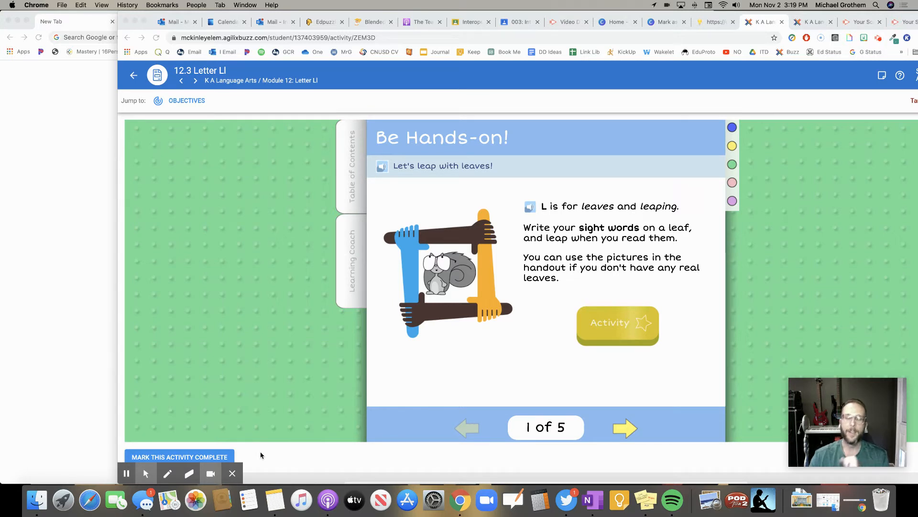
{"action": "mouse_move", "coordinate": [276, 458]}
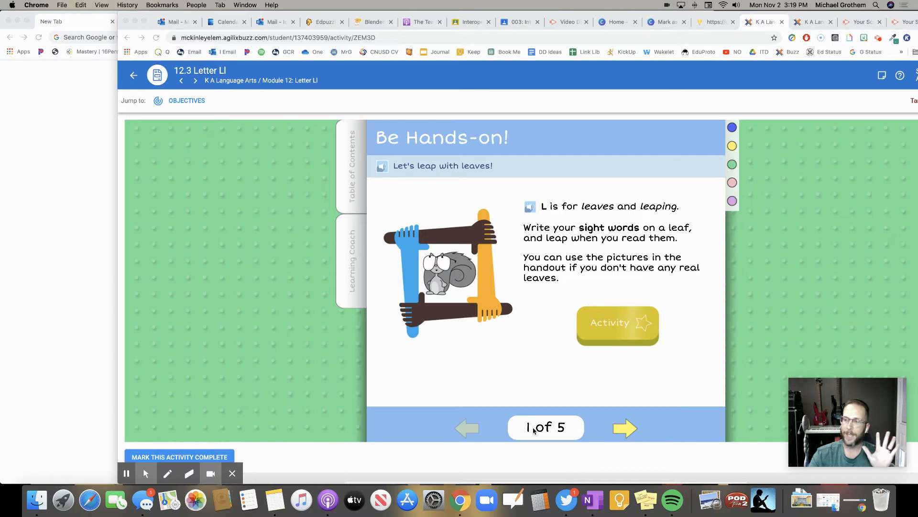
{"action": "mouse_move", "coordinate": [612, 350]}
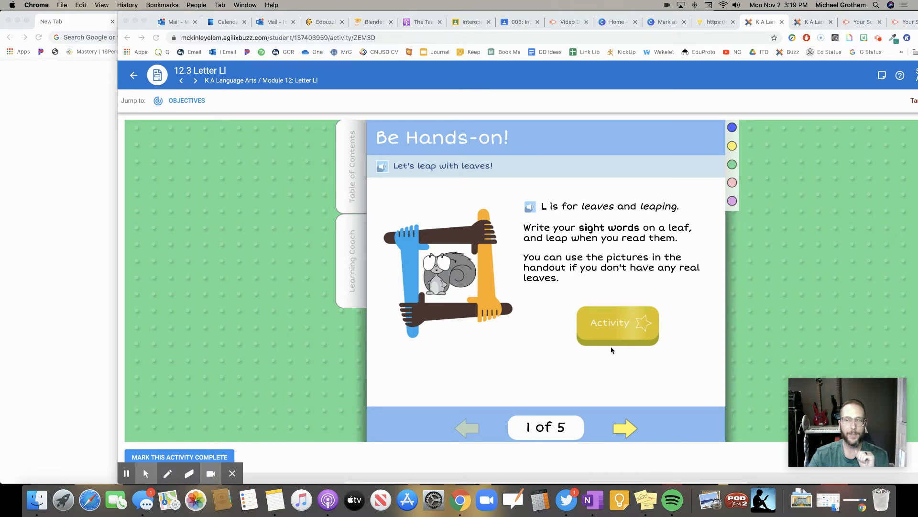
Open the leaves hands-on activity and advance through Sight Words Review and Name Game to Reading log, 5 of 5.
{"action": "left_click", "coordinate": [617, 323]}
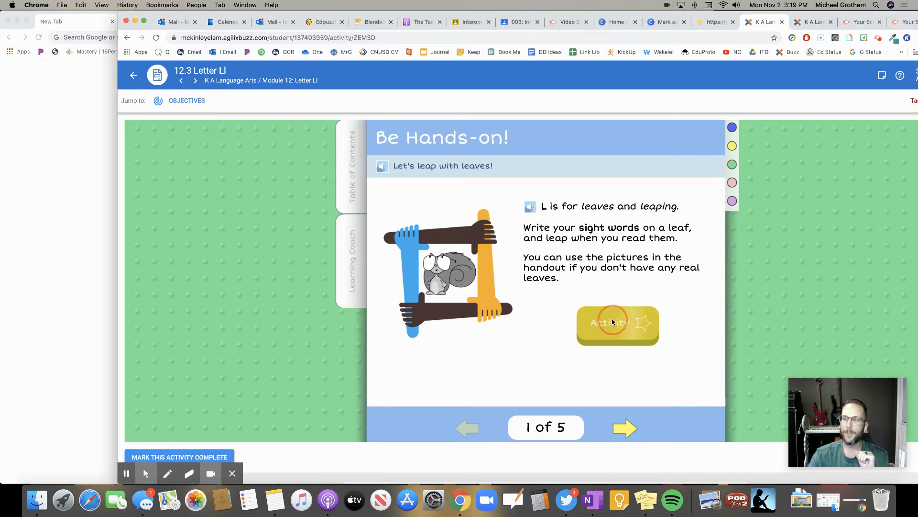
{"action": "left_click", "coordinate": [617, 324]}
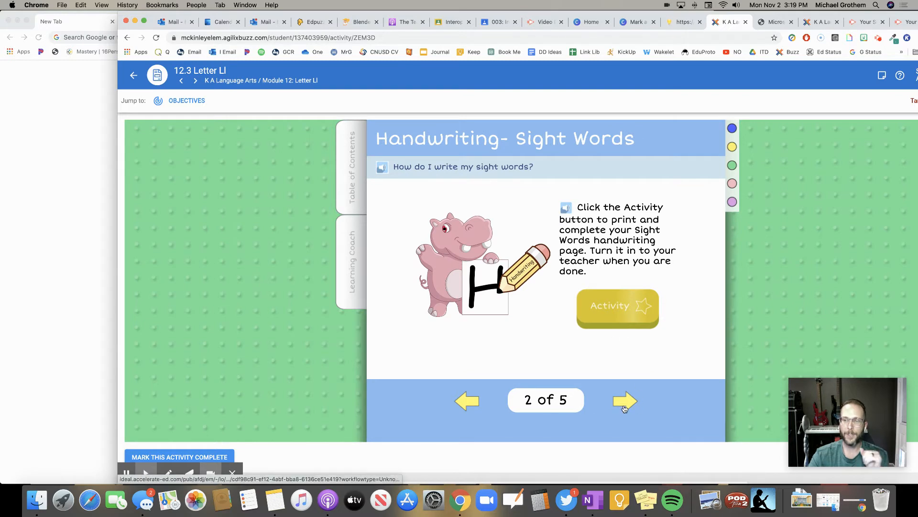
{"action": "left_click", "coordinate": [625, 401]}
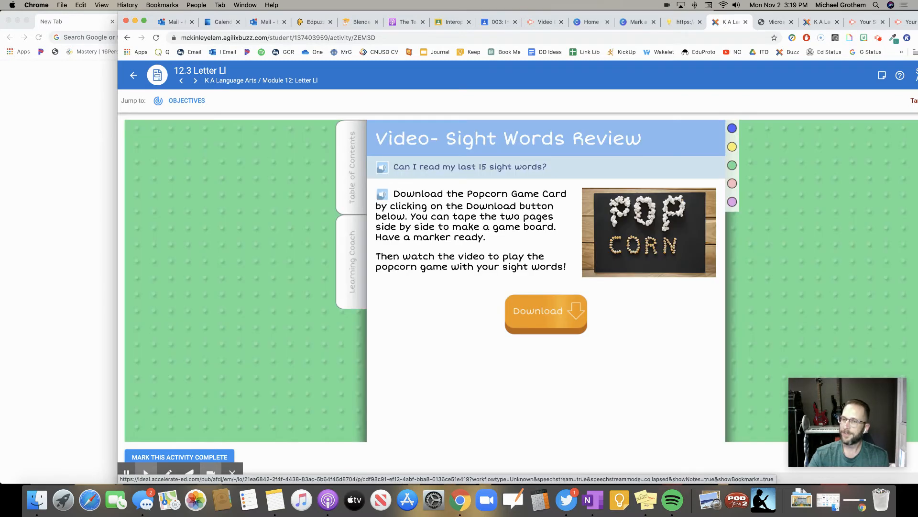
{"action": "scroll", "scroll_direction": "down", "scroll_amount": 3}
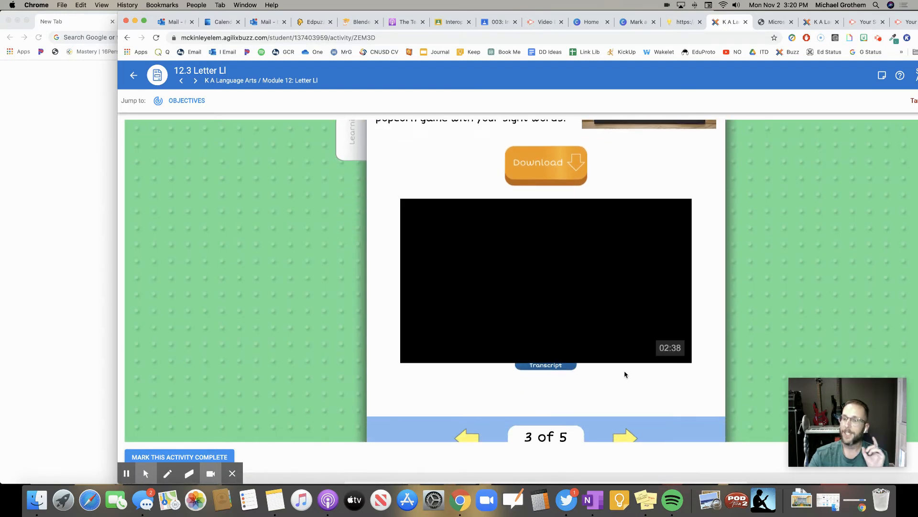
{"action": "left_click", "coordinate": [626, 437]}
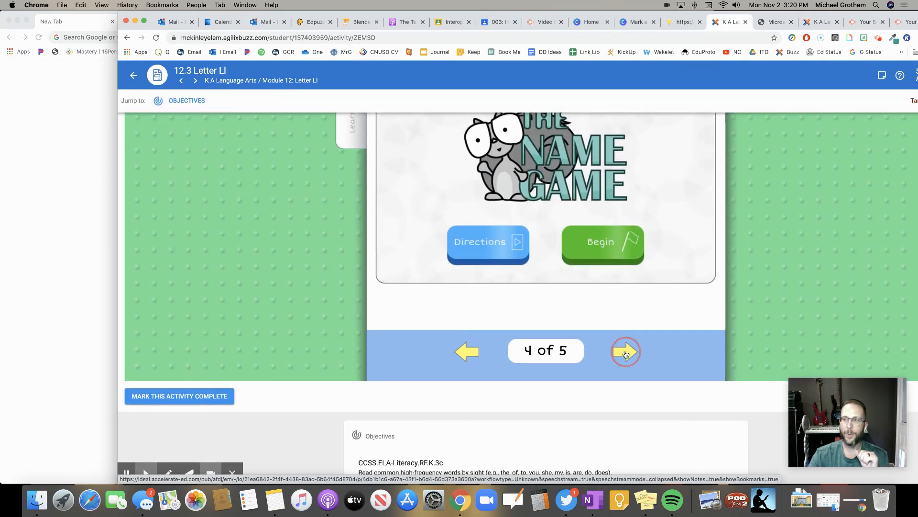
{"action": "left_click", "coordinate": [626, 351]}
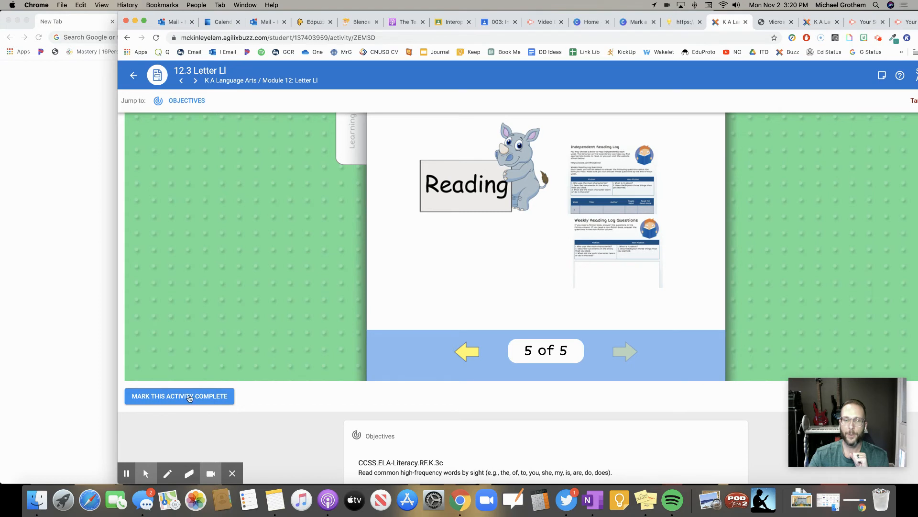
{"action": "mouse_move", "coordinate": [630, 196]}
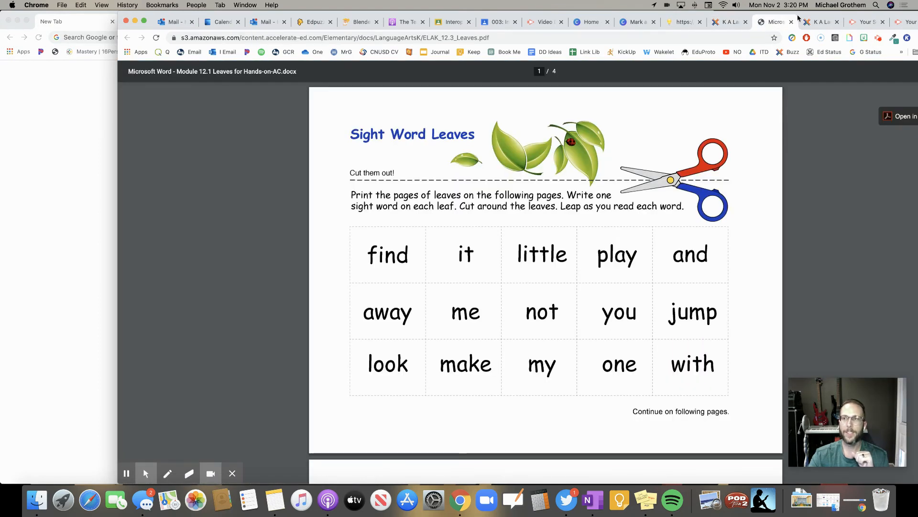
Switch to the 12.2 Letter Ll tab showing its final Writing page, 6 of 6, marked complete.
{"action": "left_click", "coordinate": [820, 22]}
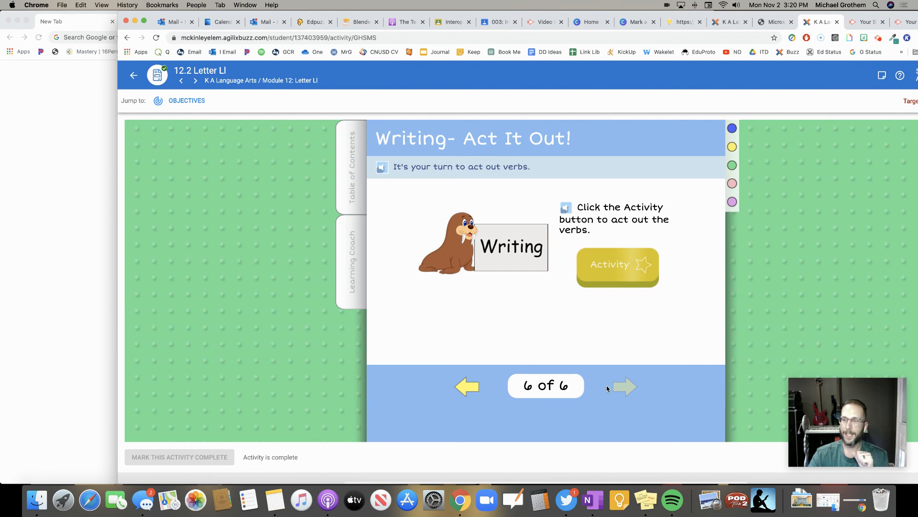
{"action": "mouse_move", "coordinate": [327, 452]}
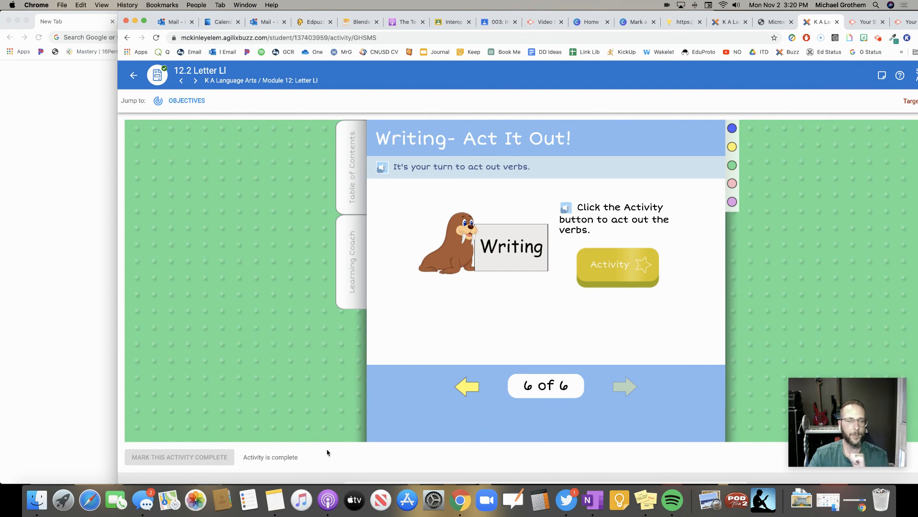